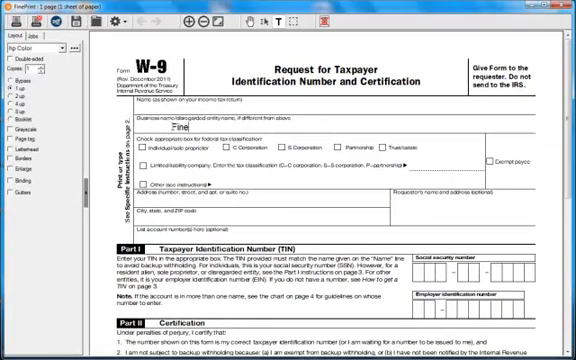
Enter "FinePrint Software" as the name on the W-9 form
{"action": "type", "text": "FinePrint Software"}
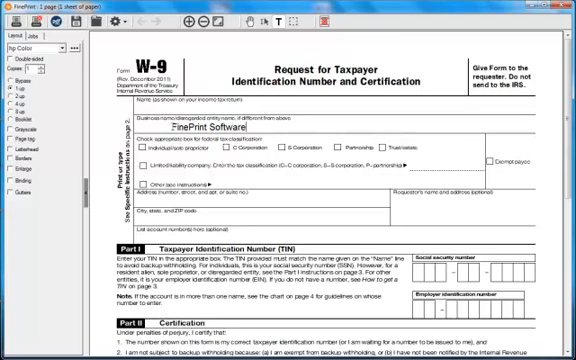
{"action": "scroll", "scroll_direction": "down", "scroll_amount": 3}
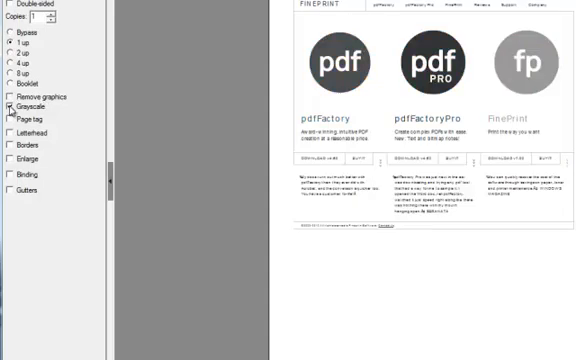
Turn off Grayscale so the brochure previews in full colour, then bring up the page's actions
{"action": "left_click", "coordinate": [12, 106]}
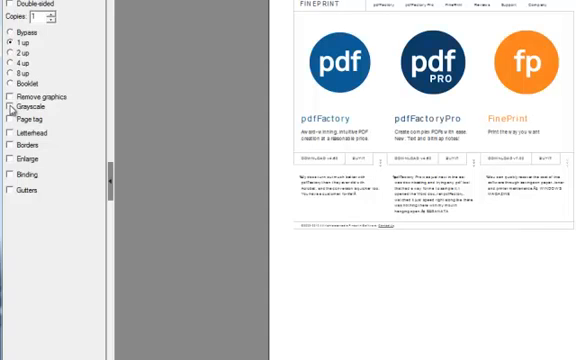
{"action": "left_click", "coordinate": [12, 108]}
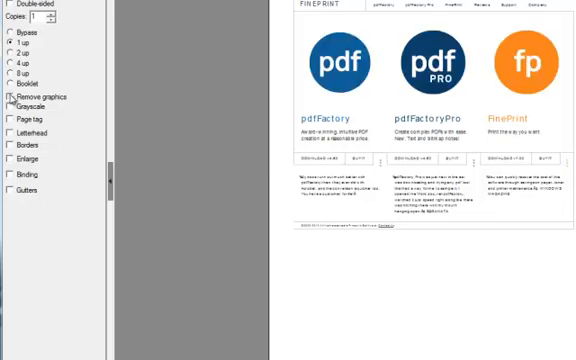
{"action": "right_click", "coordinate": [424, 70]}
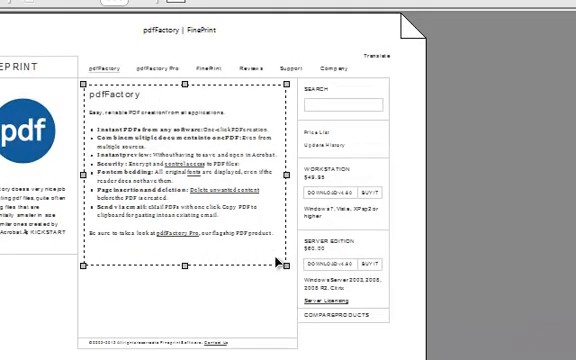
Scroll the preview down to the pdfFactory feature section
{"action": "scroll", "scroll_direction": "down", "scroll_amount": 3}
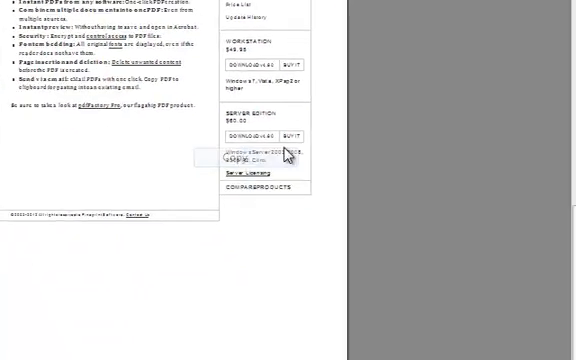